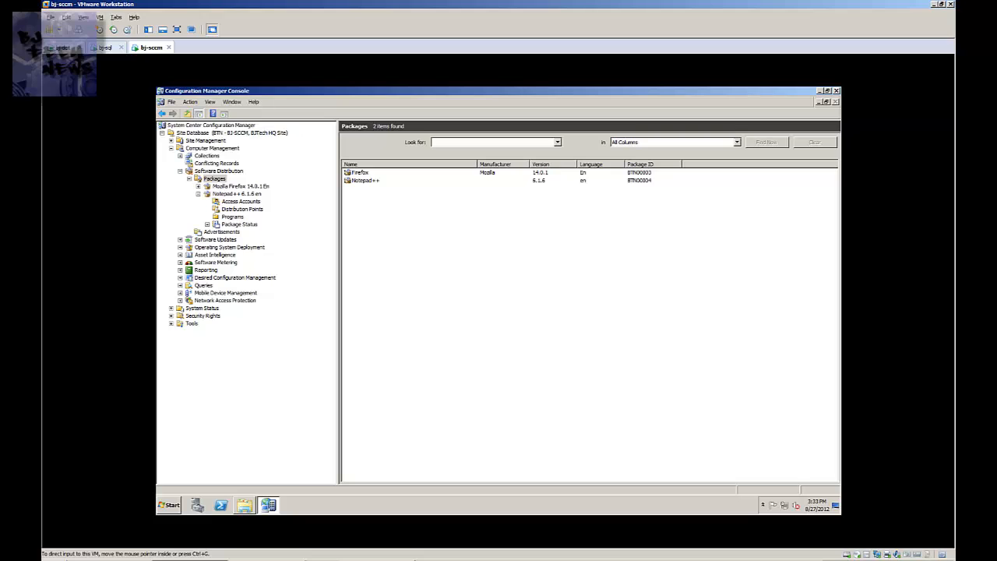
mouse_move(53, 535)
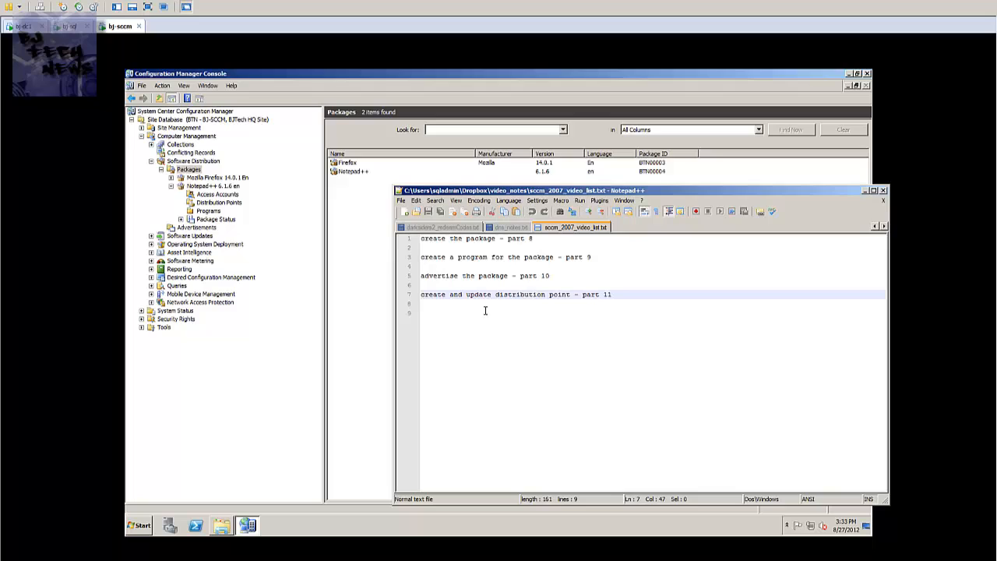
- Review the notes on creating the package and its distribution point, then return to the console
left_click(477, 257)
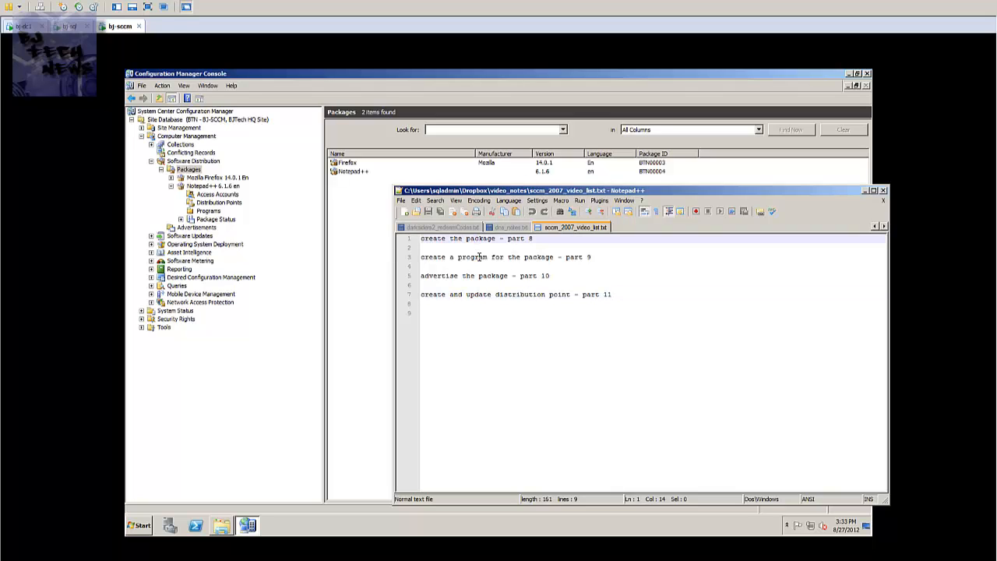
left_click(480, 257)
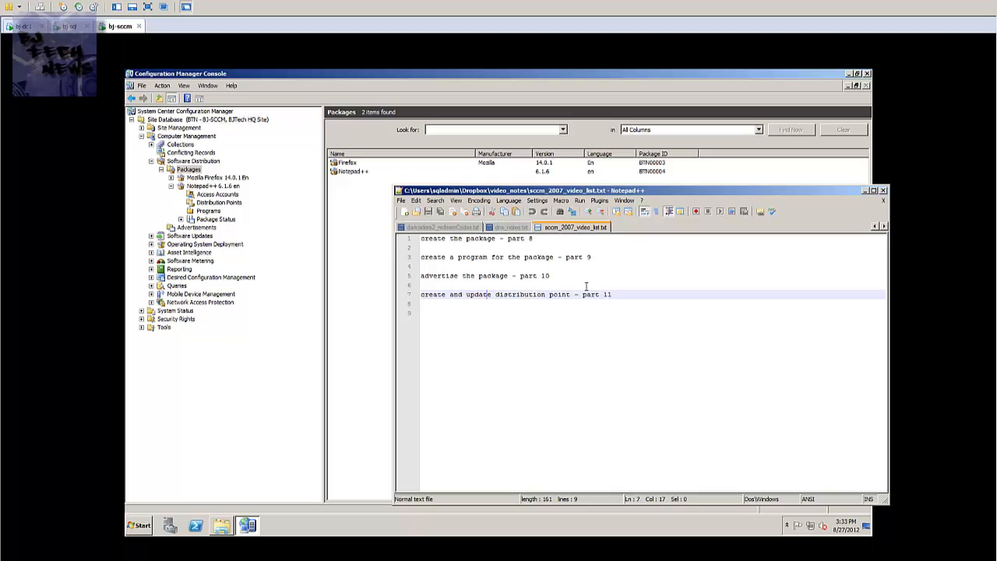
key("ctrl+a")
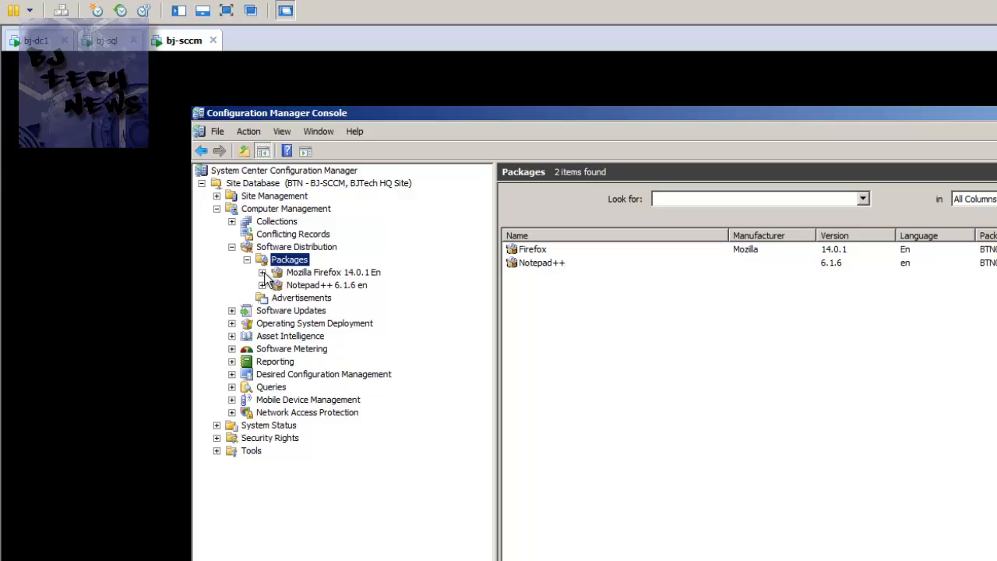
- Expand the Firefox 14.0.1 package and view its Distribution Points, showing \\BJ-SCCM
left_click(263, 272)
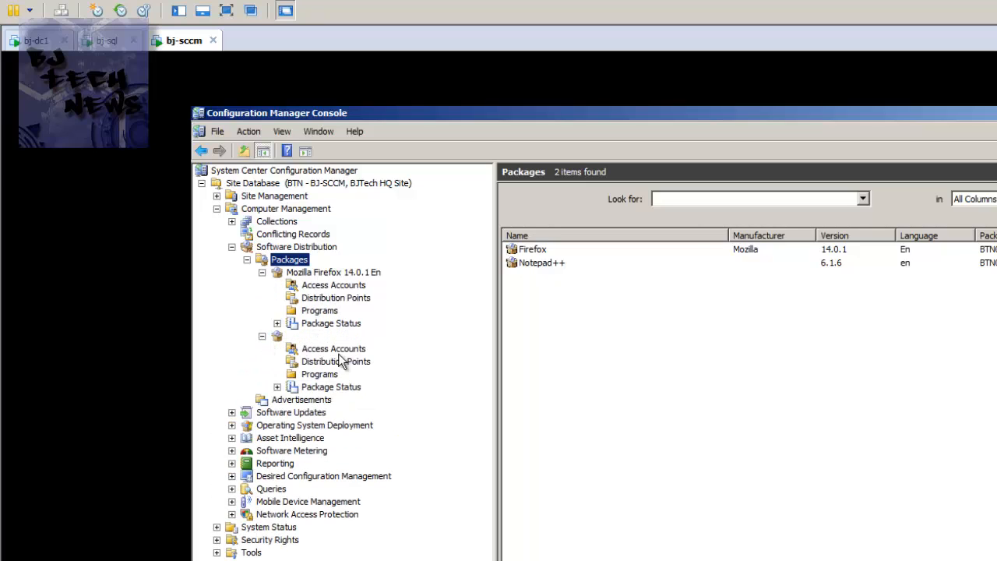
left_click(336, 297)
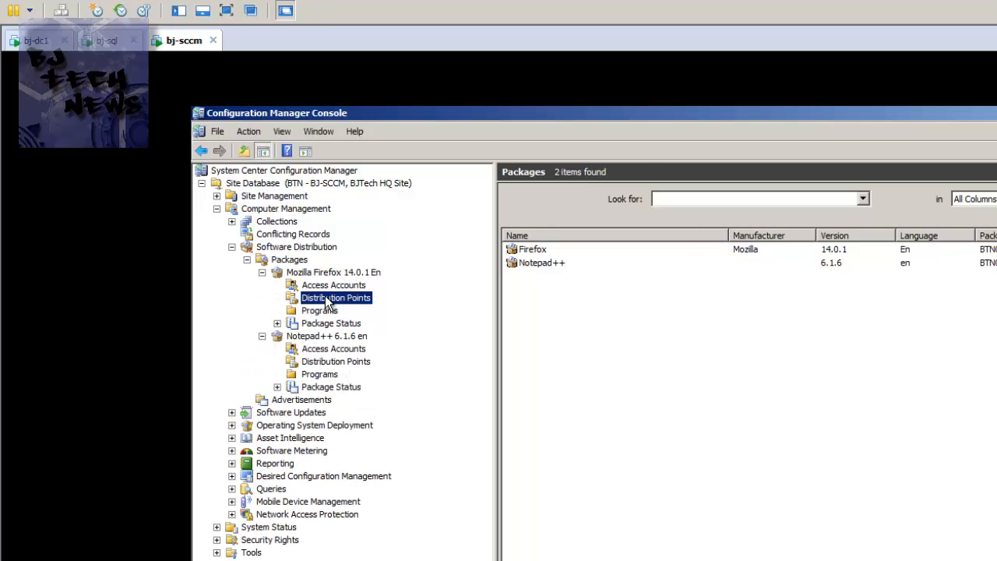
left_click(335, 298)
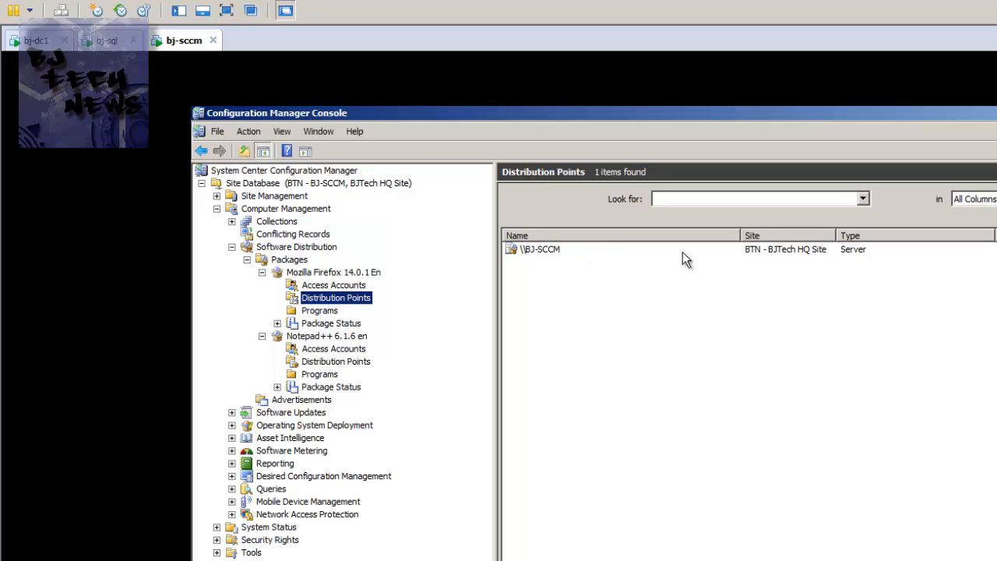
mouse_move(263, 278)
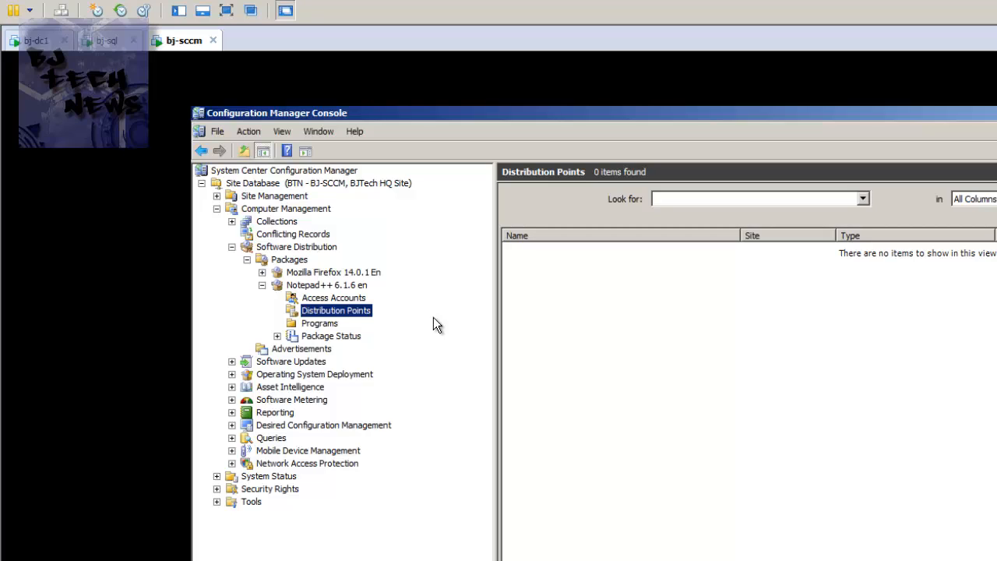
- Add BJ-SCCM as a distribution point for Notepad++ 6.1.6 via the New Distribution Points wizard
right_click(336, 310)
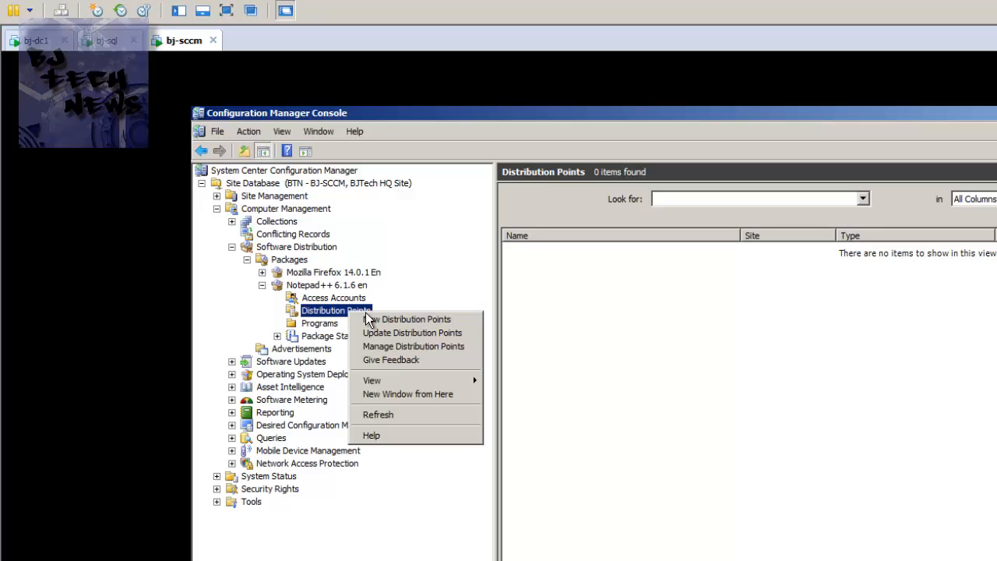
left_click(413, 319)
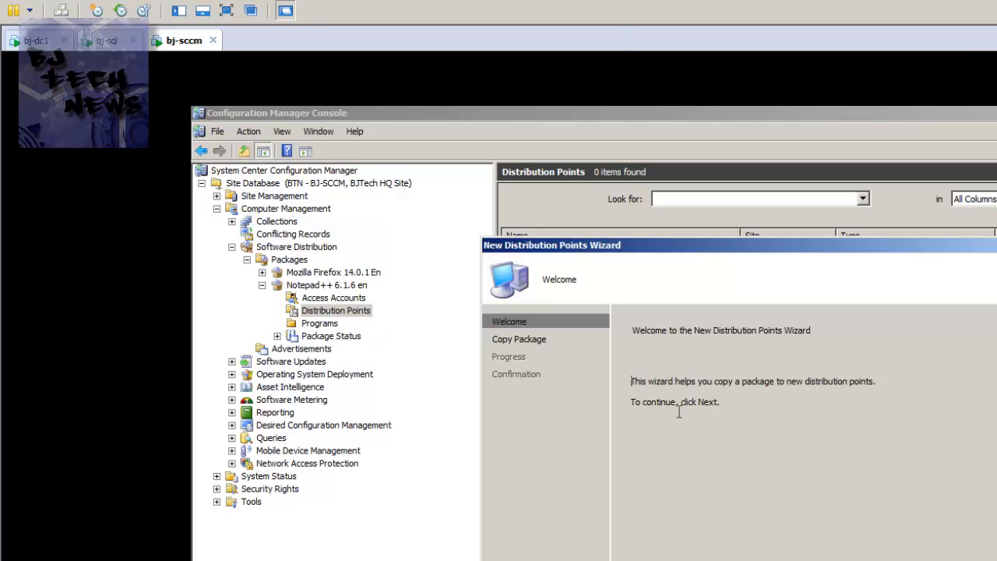
mouse_move(770, 407)
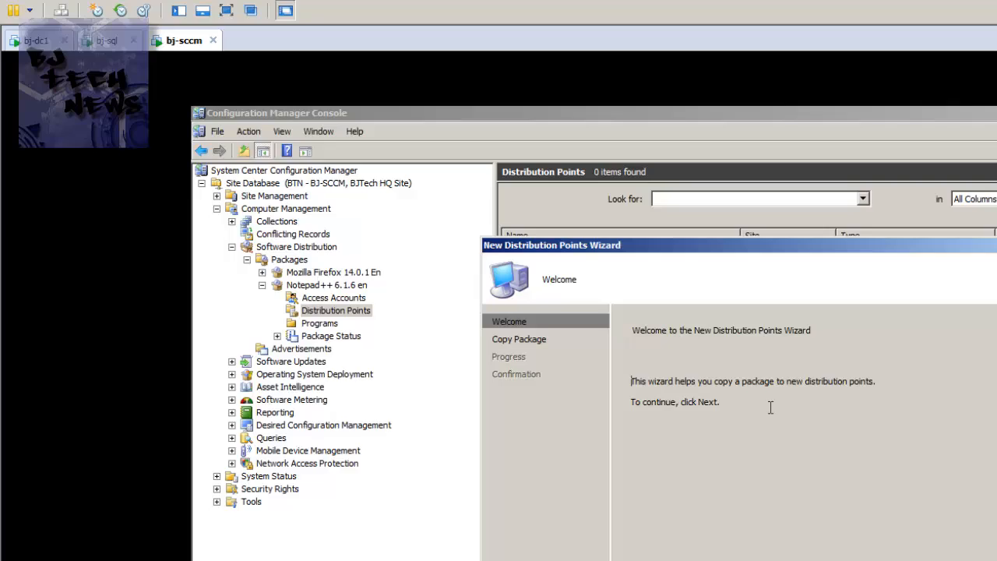
left_click(690, 515)
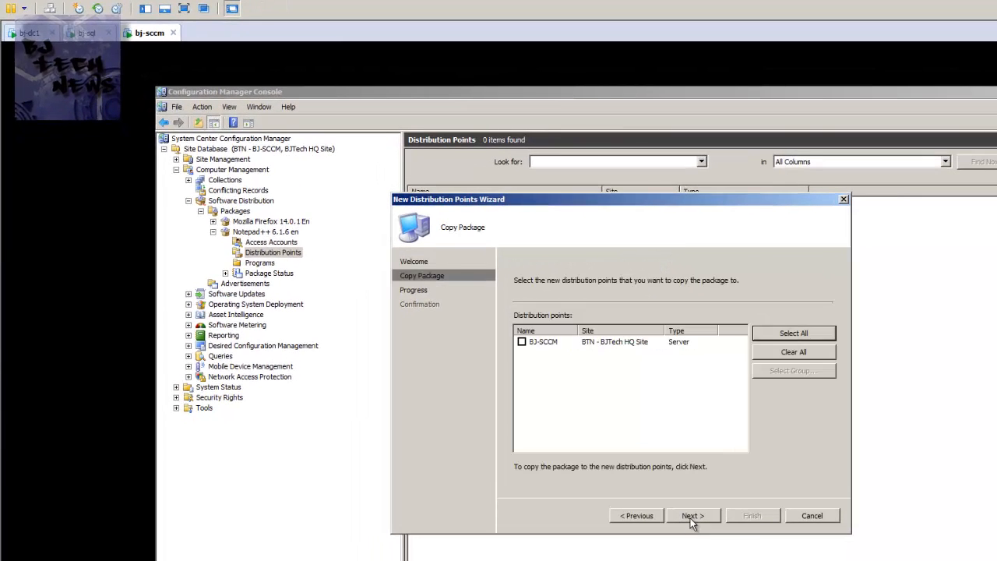
mouse_move(616, 326)
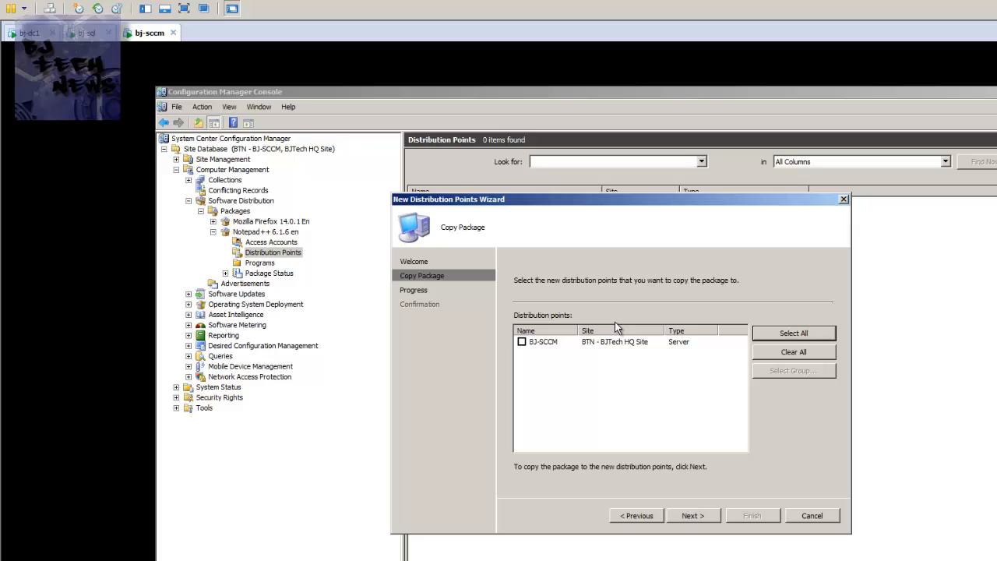
mouse_move(548, 414)
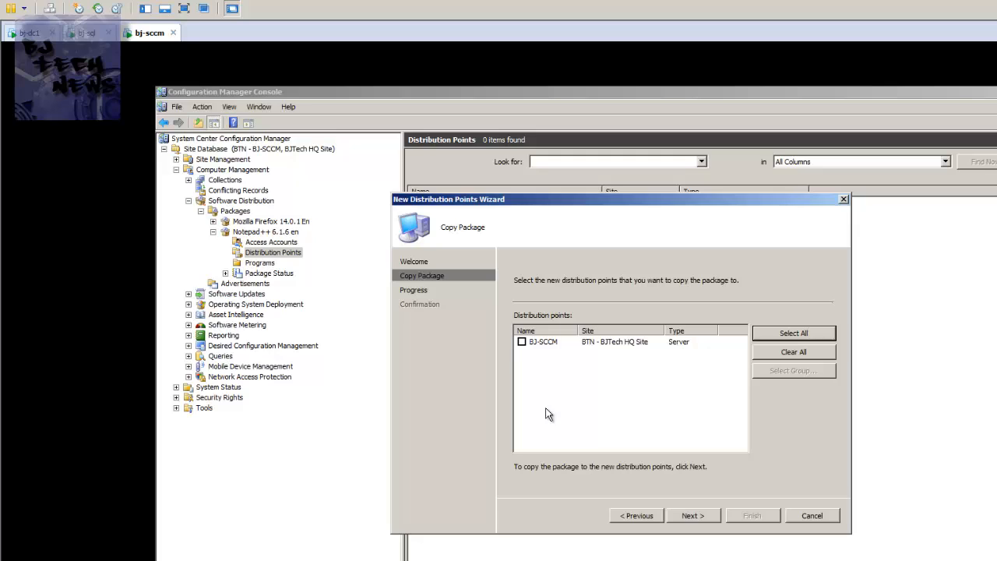
left_click(522, 341)
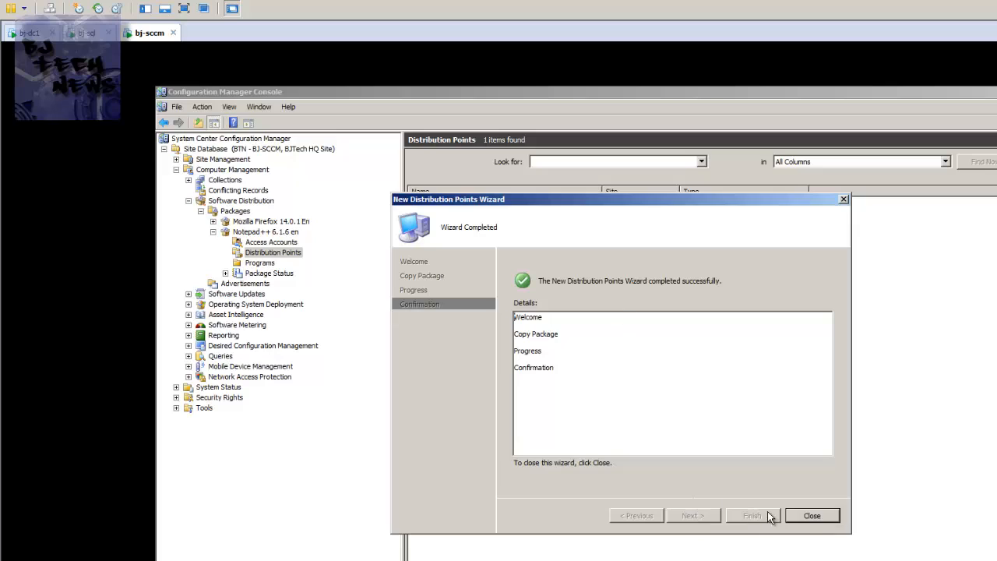
left_click(812, 515)
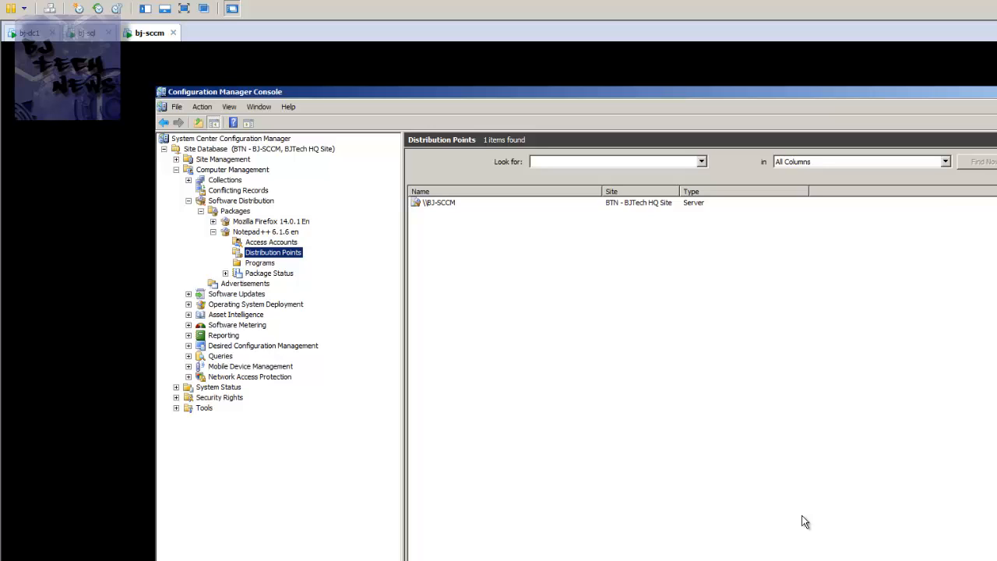
mouse_move(407, 361)
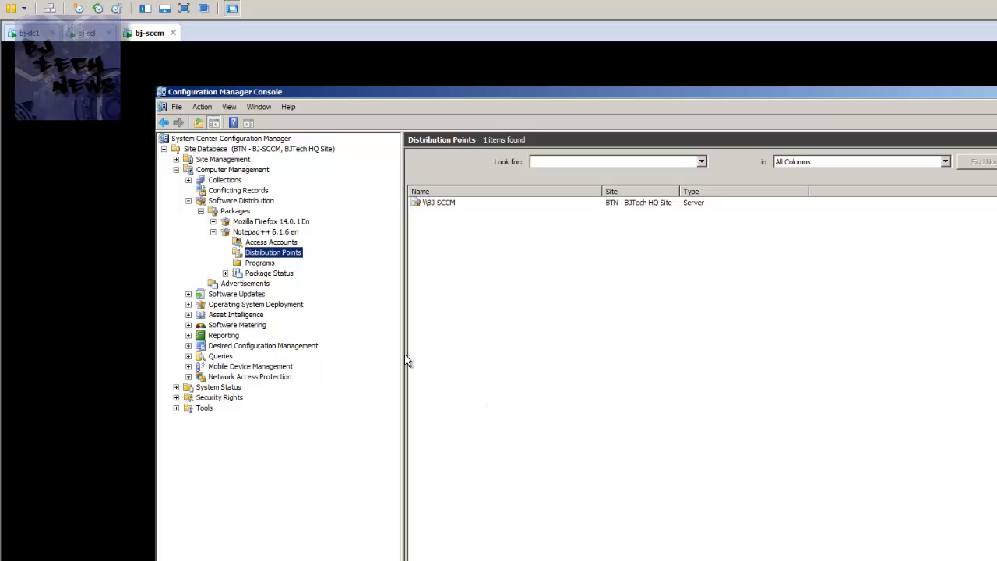
- Run Update Distribution Points on Notepad++ 6.1.6 en and confirm updating all of them
right_click(274, 252)
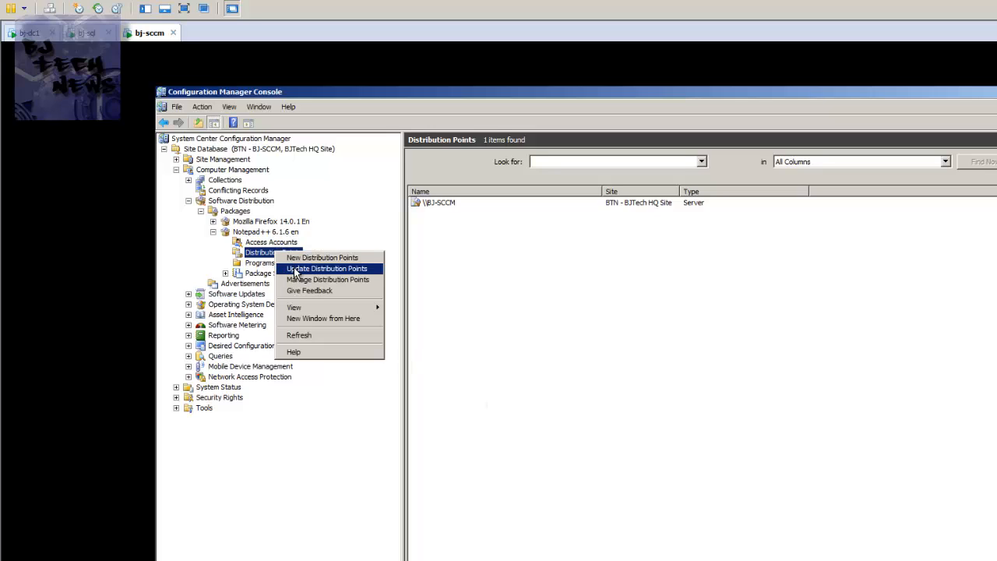
left_click(327, 268)
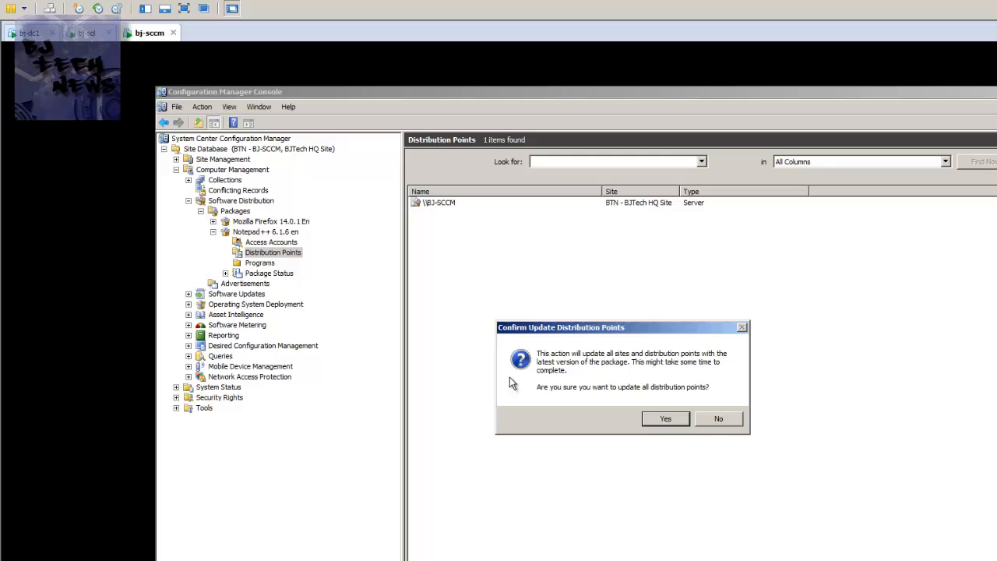
mouse_move(585, 374)
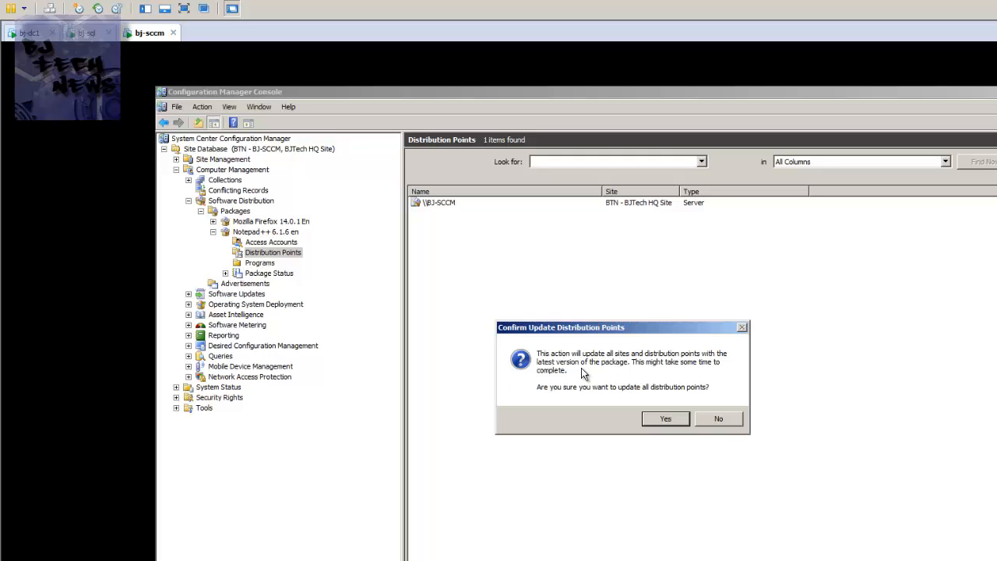
mouse_move(596, 380)
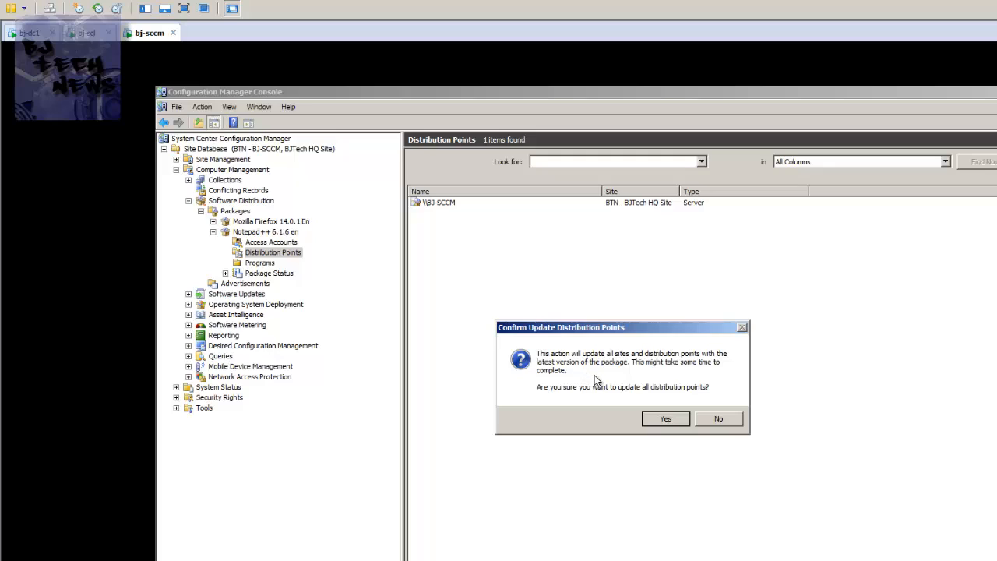
mouse_move(594, 388)
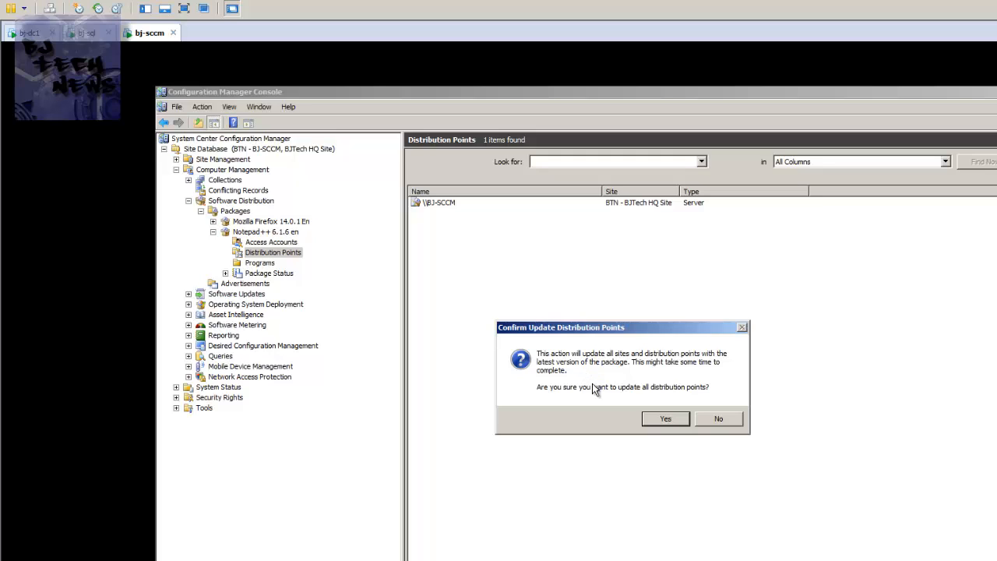
mouse_move(710, 399)
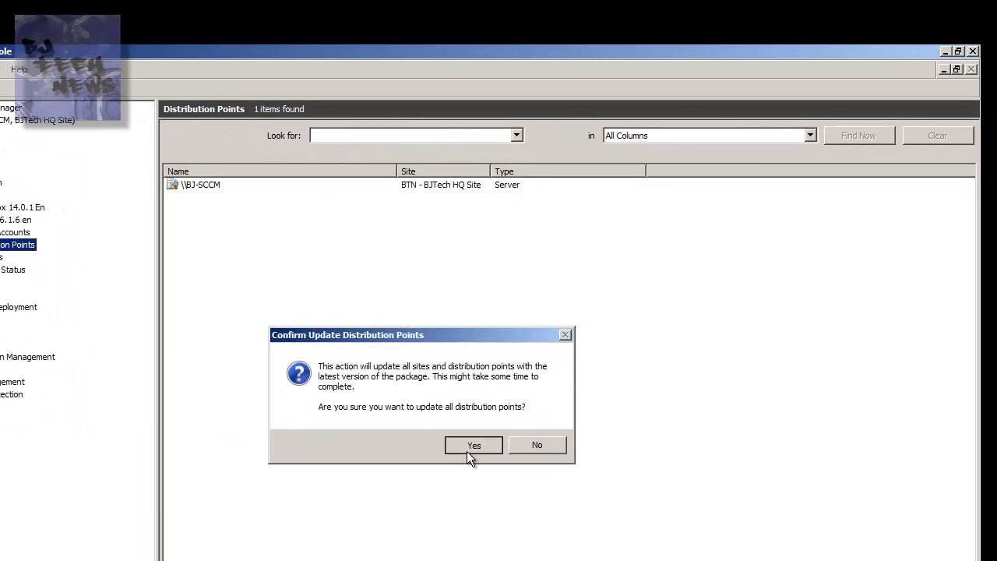
left_click(474, 445)
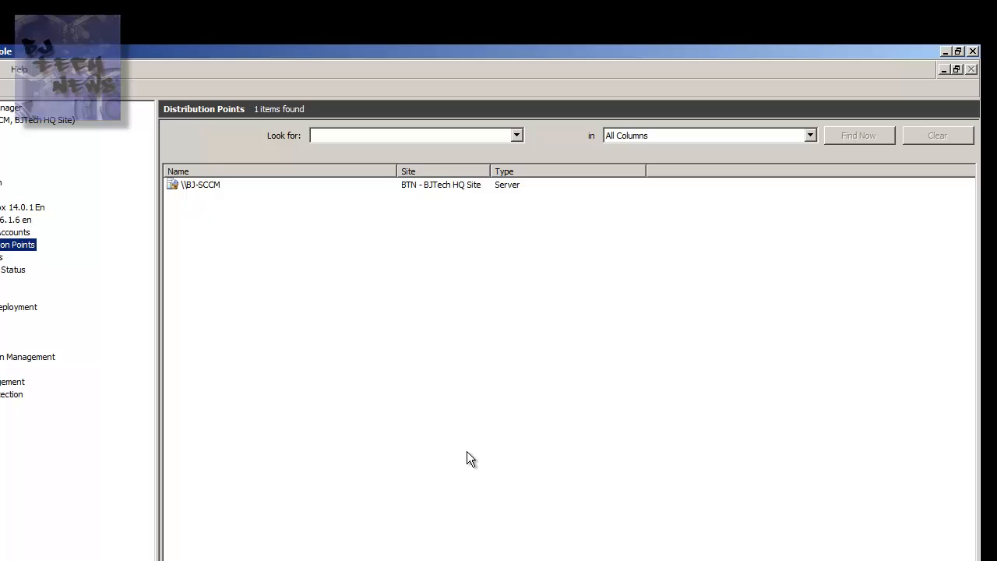
mouse_move(893, 74)
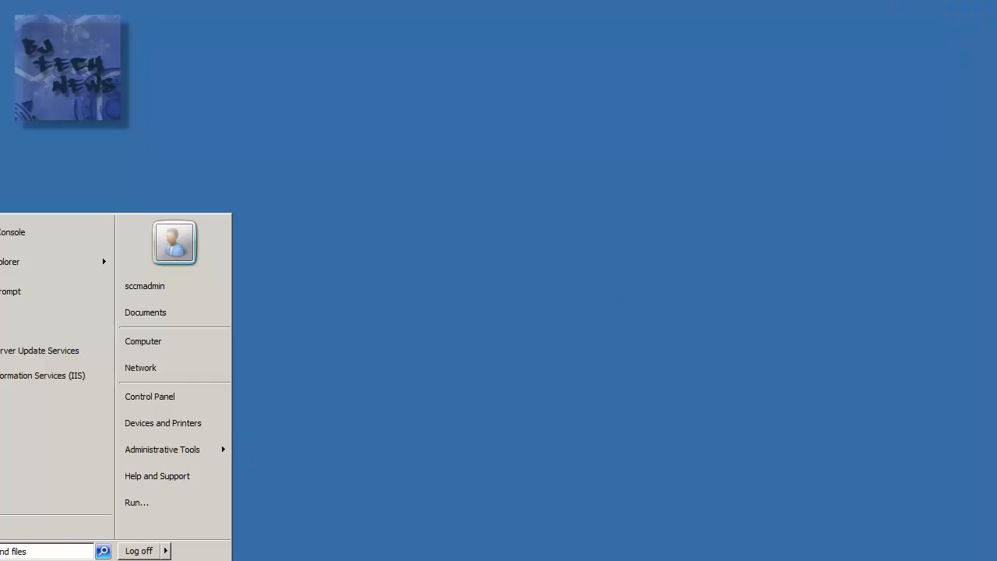
- Open Configuration Manager client properties and select Machine Policy Retrieval & Evaluation Cycle under Actions
left_click(149, 396)
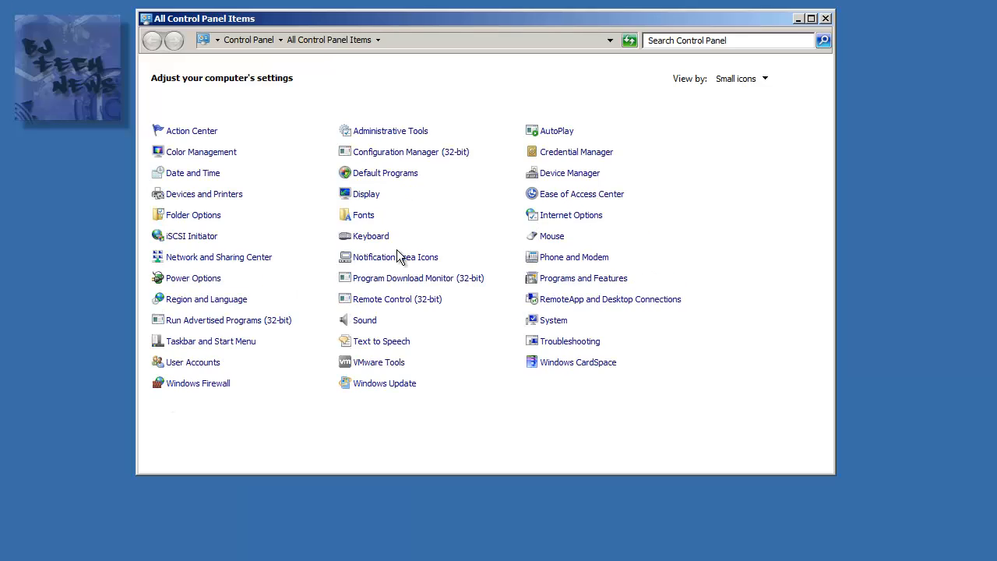
mouse_move(420, 154)
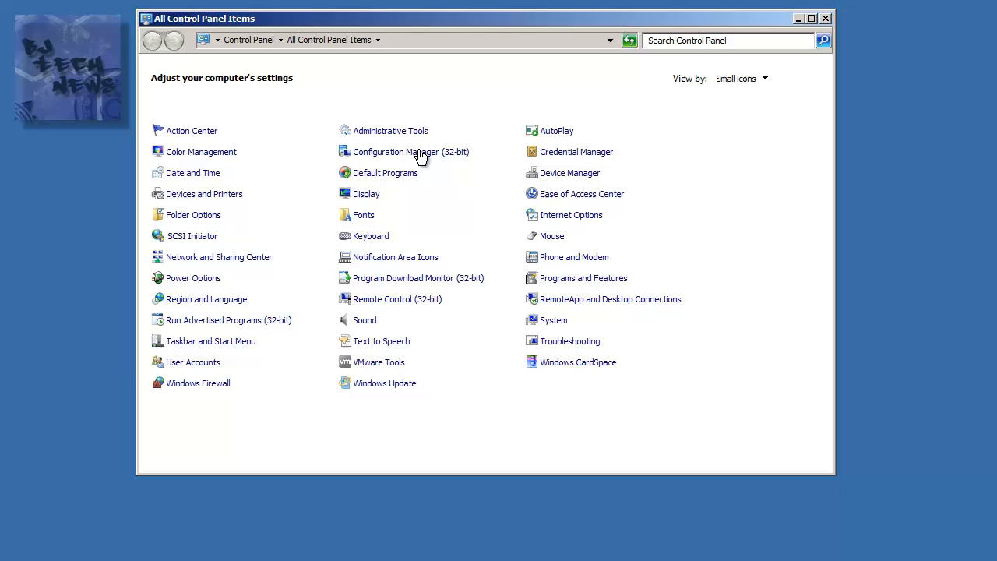
double_click(410, 151)
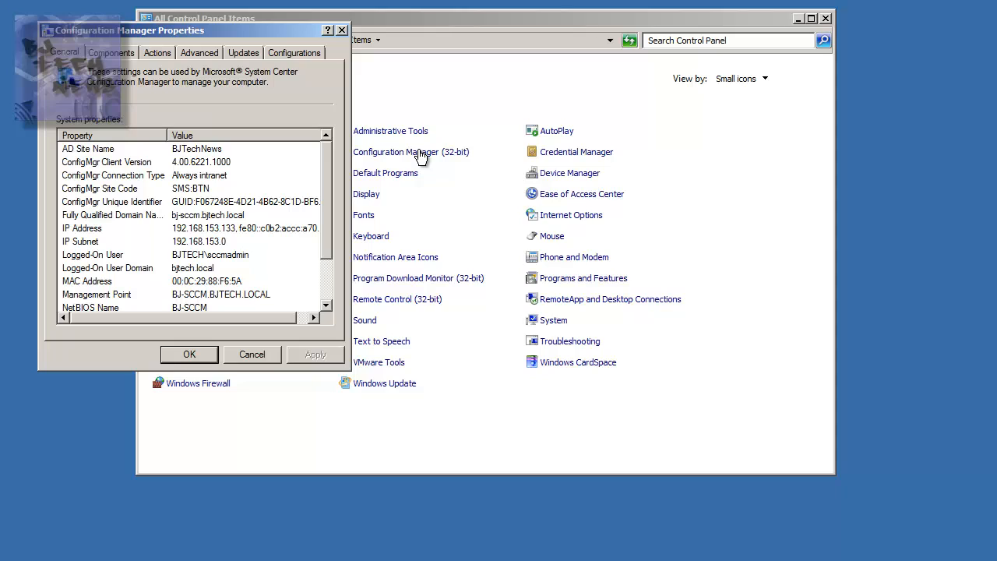
mouse_move(157, 52)
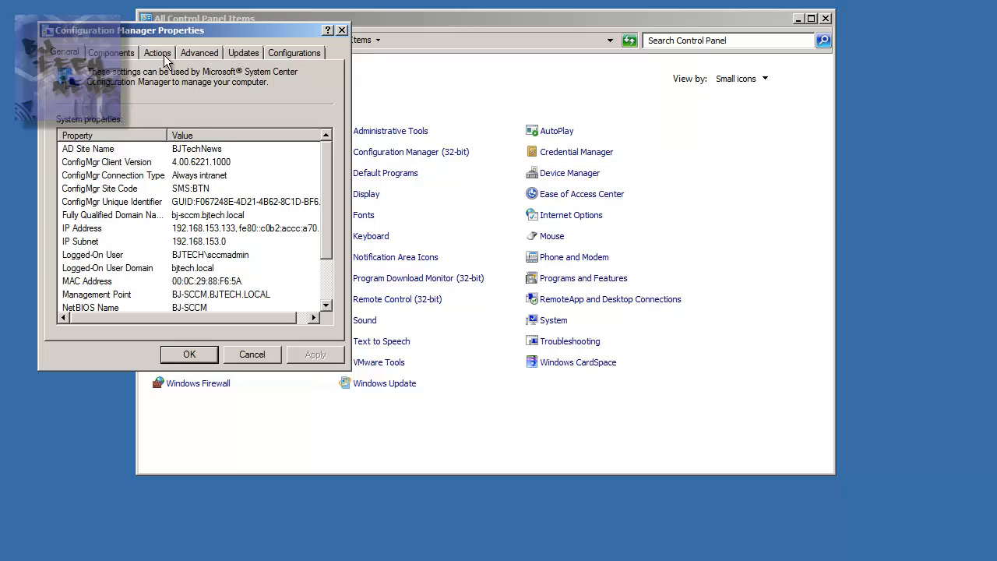
left_click(157, 53)
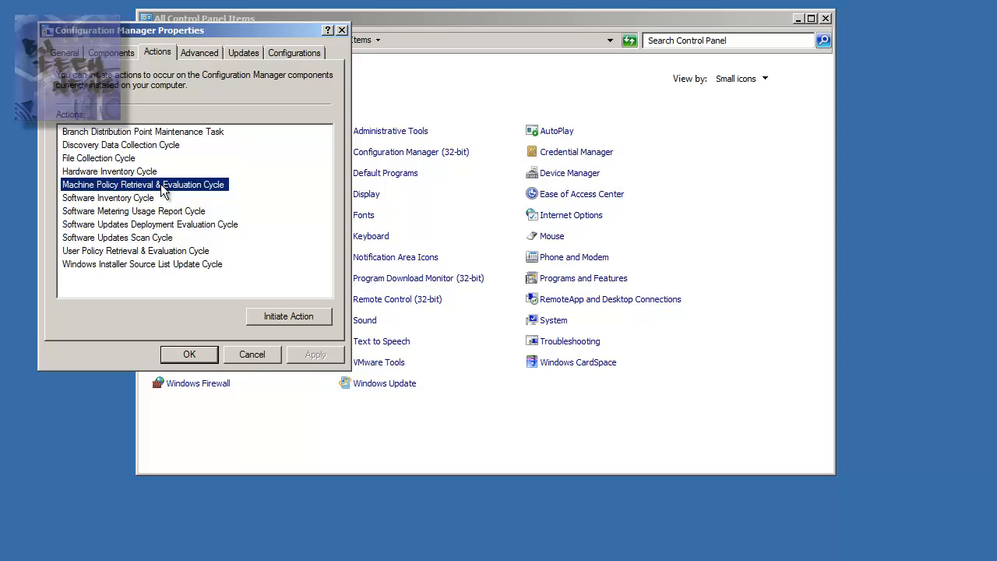
left_click(135, 250)
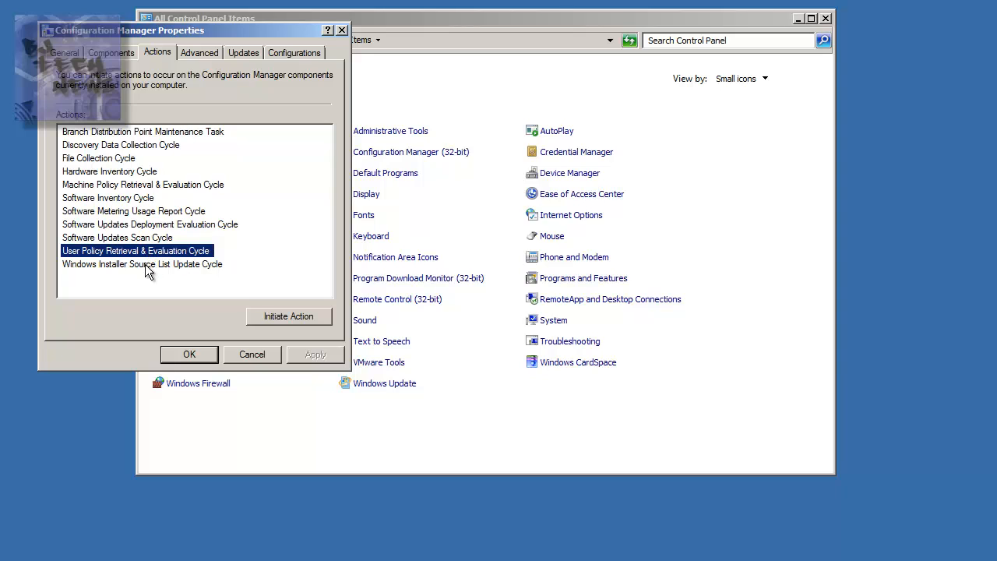
mouse_move(215, 192)
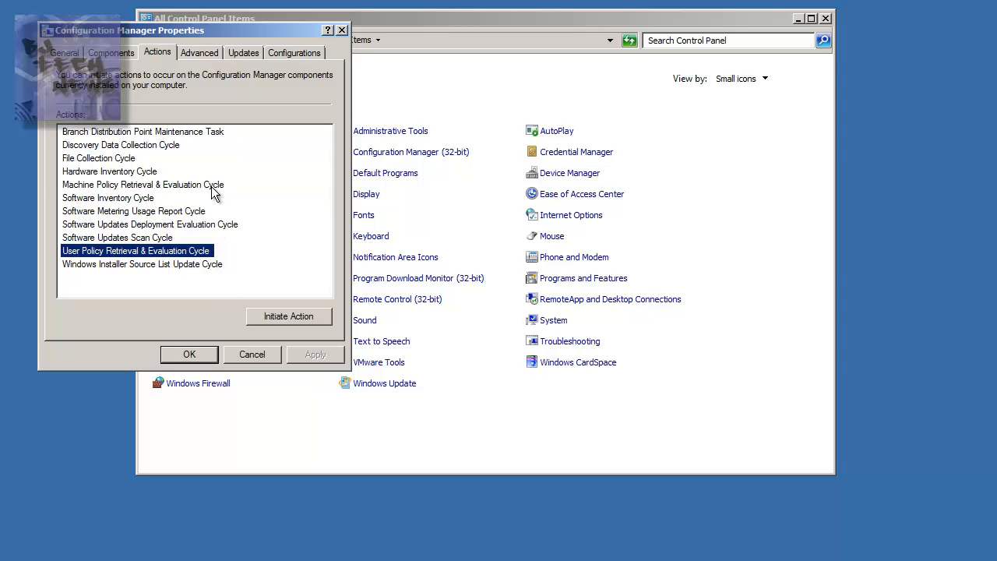
mouse_move(252, 354)
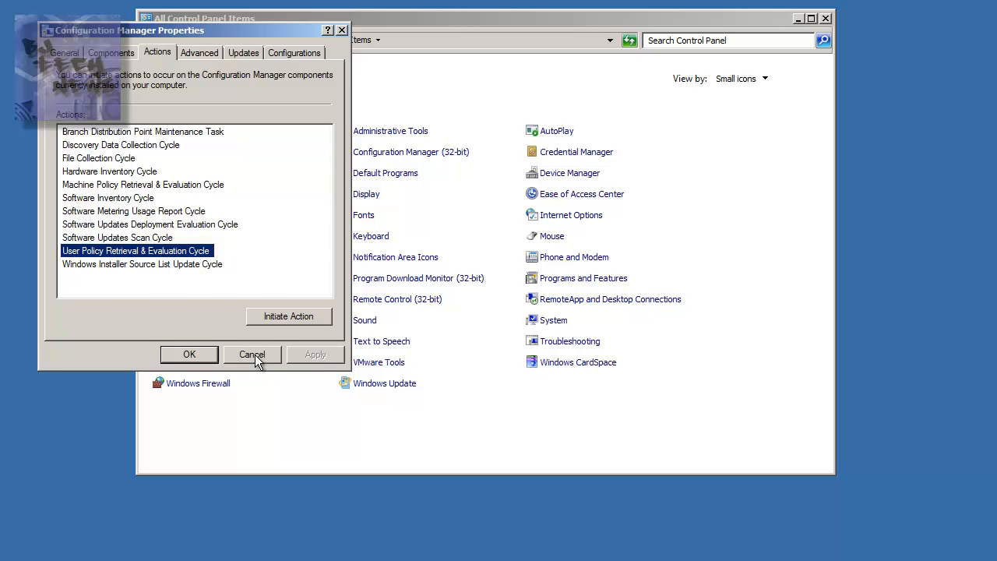
- Cancel client properties, filter Run Advertised Programs to Software Distribution, then close it
left_click(252, 354)
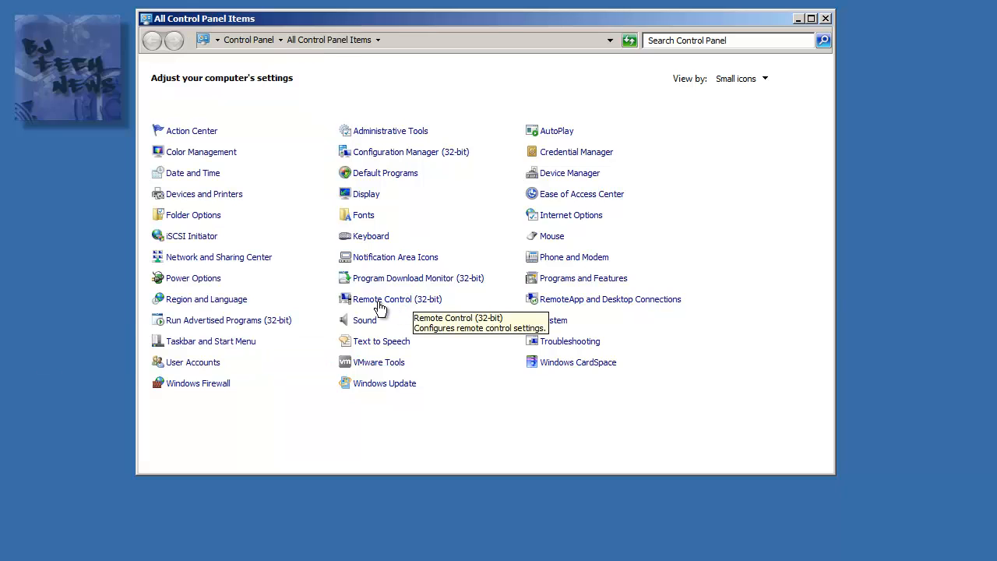
mouse_move(279, 326)
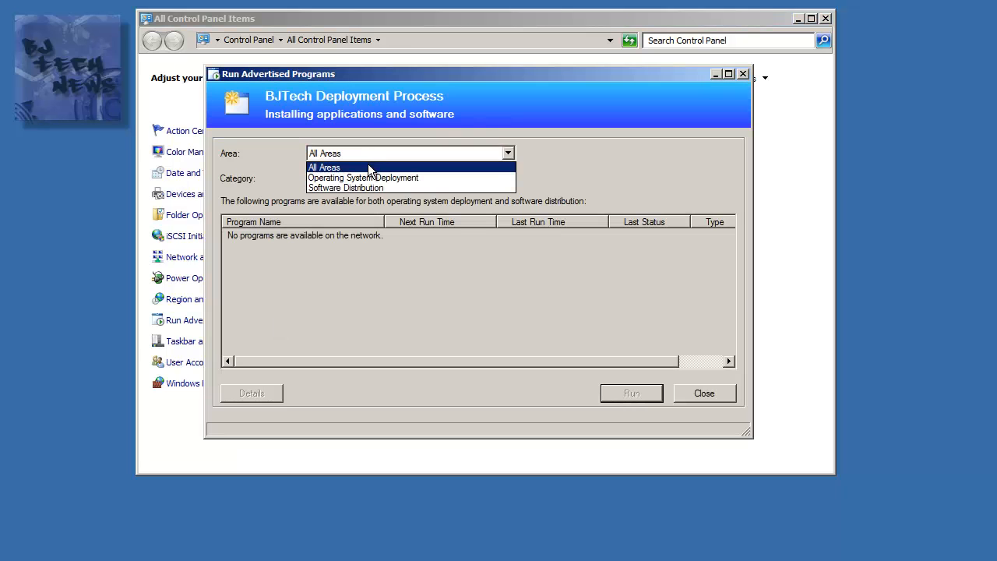
left_click(362, 178)
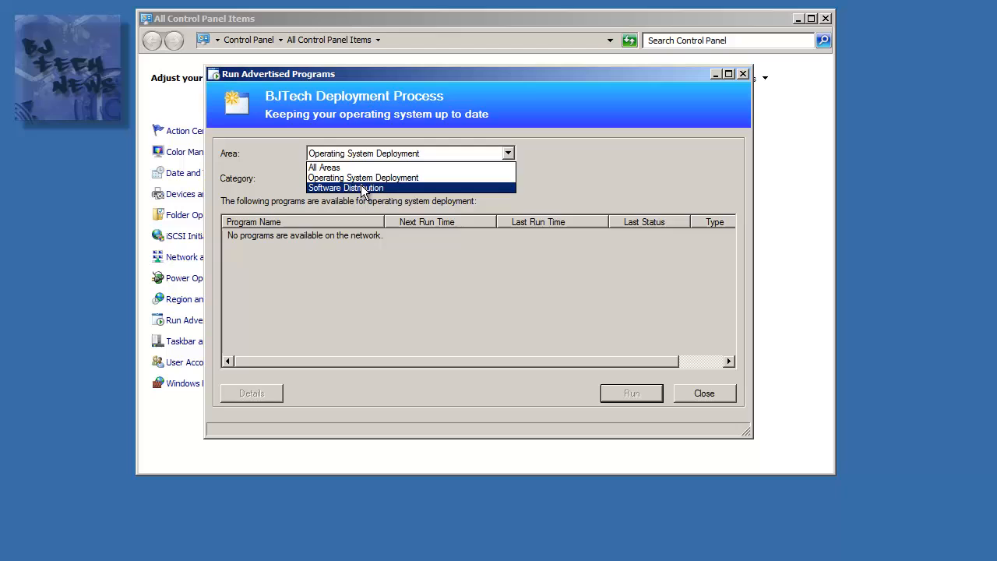
left_click(345, 188)
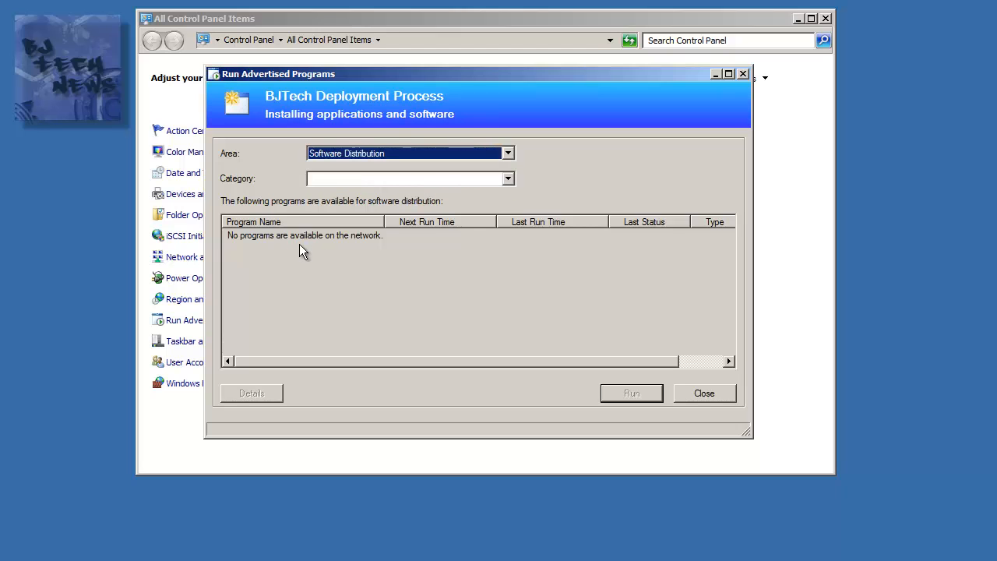
mouse_move(694, 400)
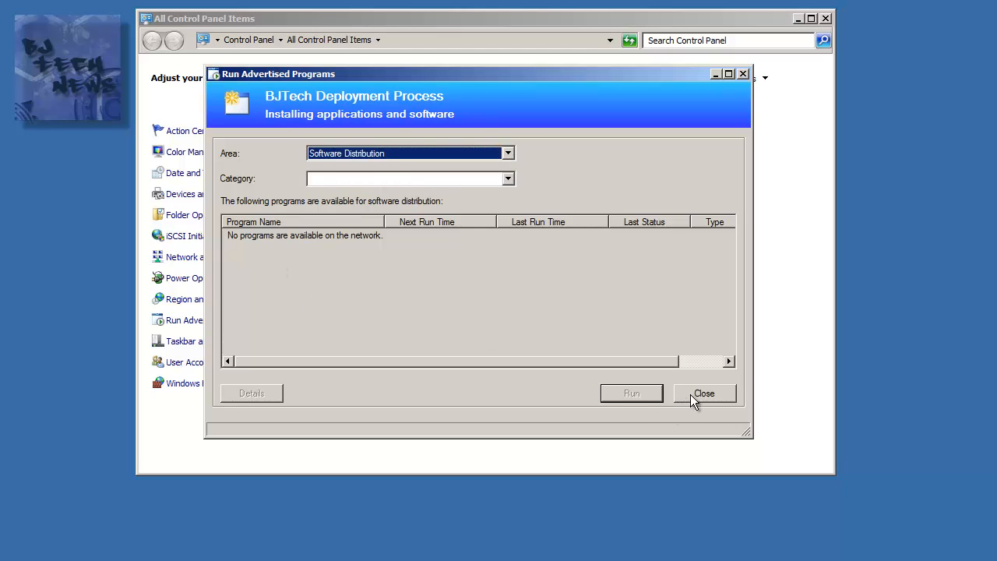
left_click(704, 393)
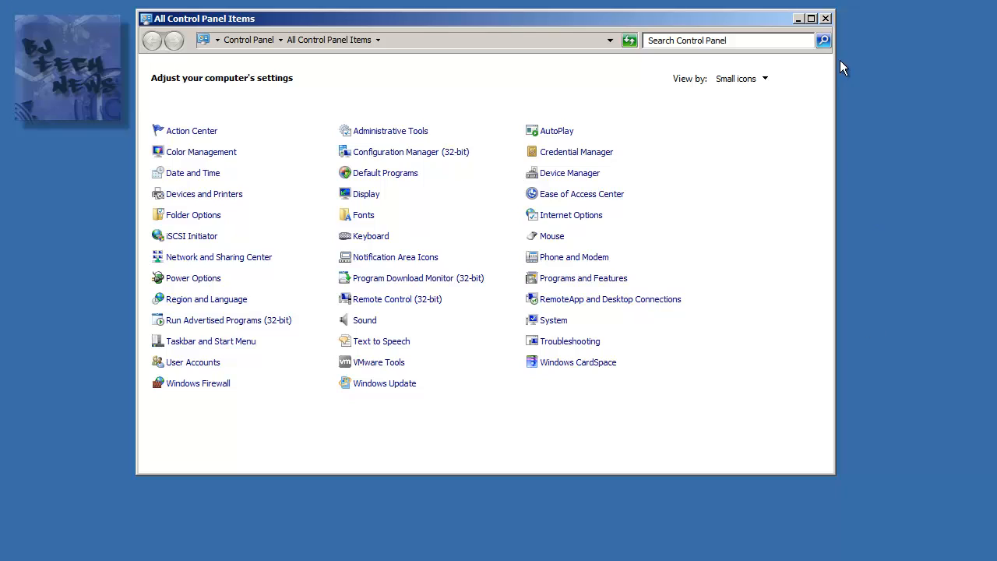